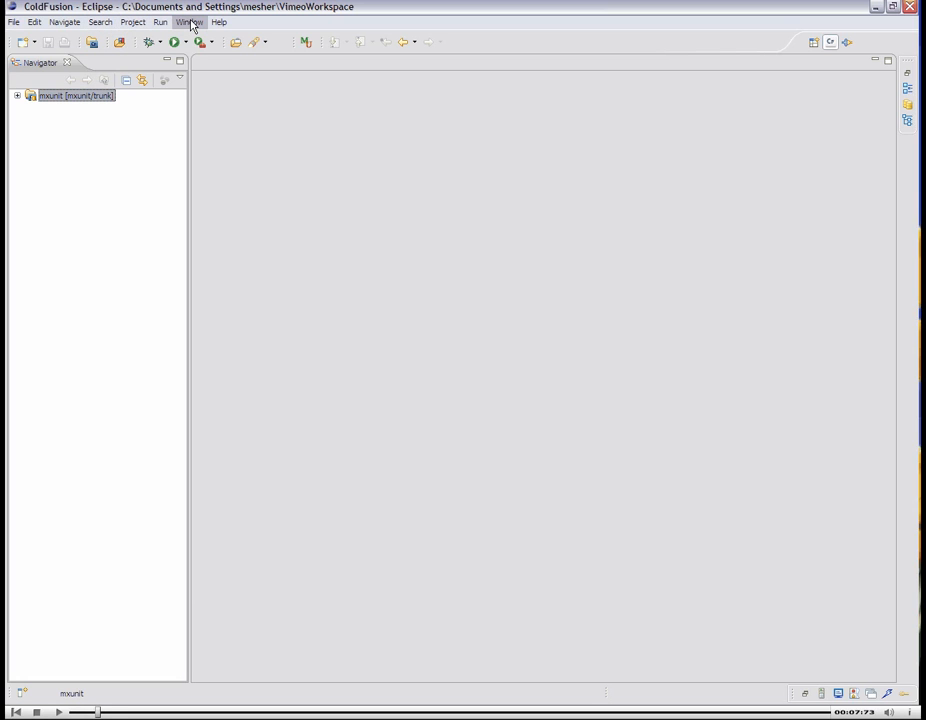
Open the Task Repositories view through Show View > Other, filtered on 'task'
left_click(190, 21)
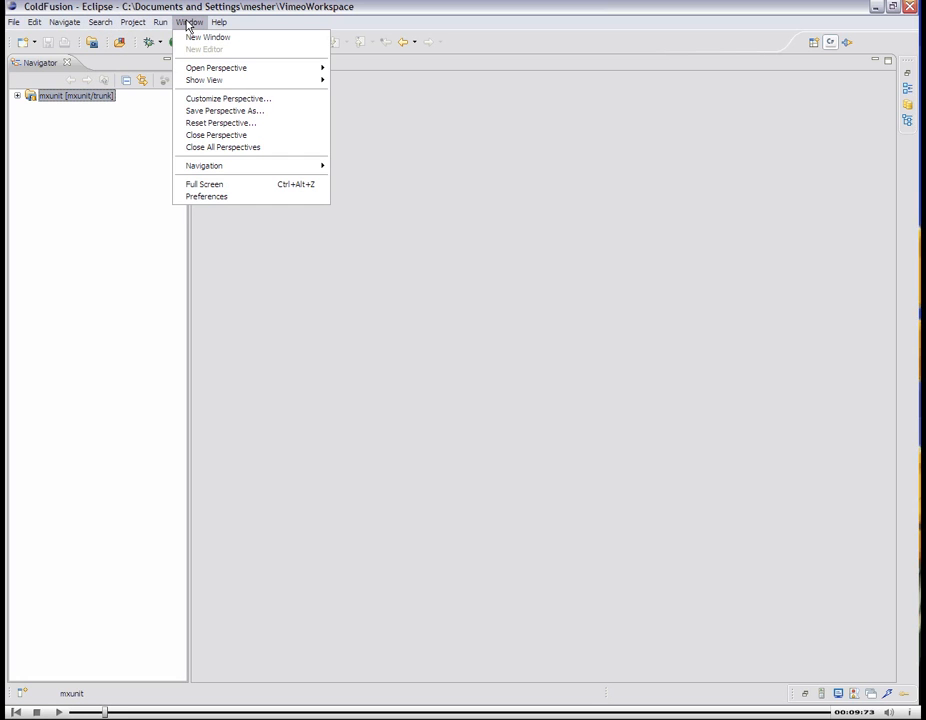
mouse_move(203, 80)
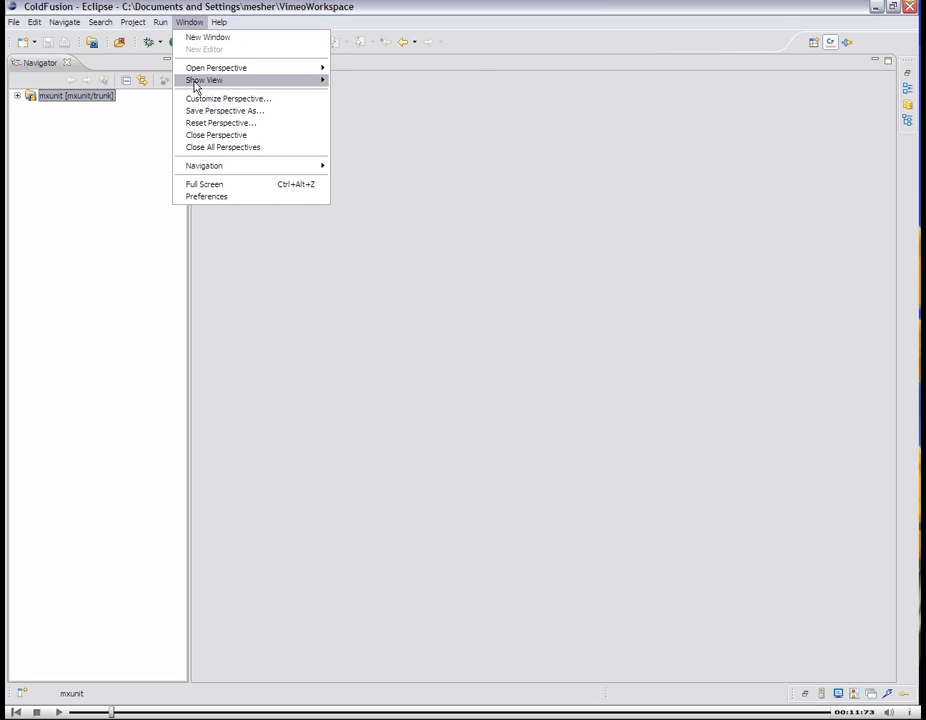
left_click(203, 80)
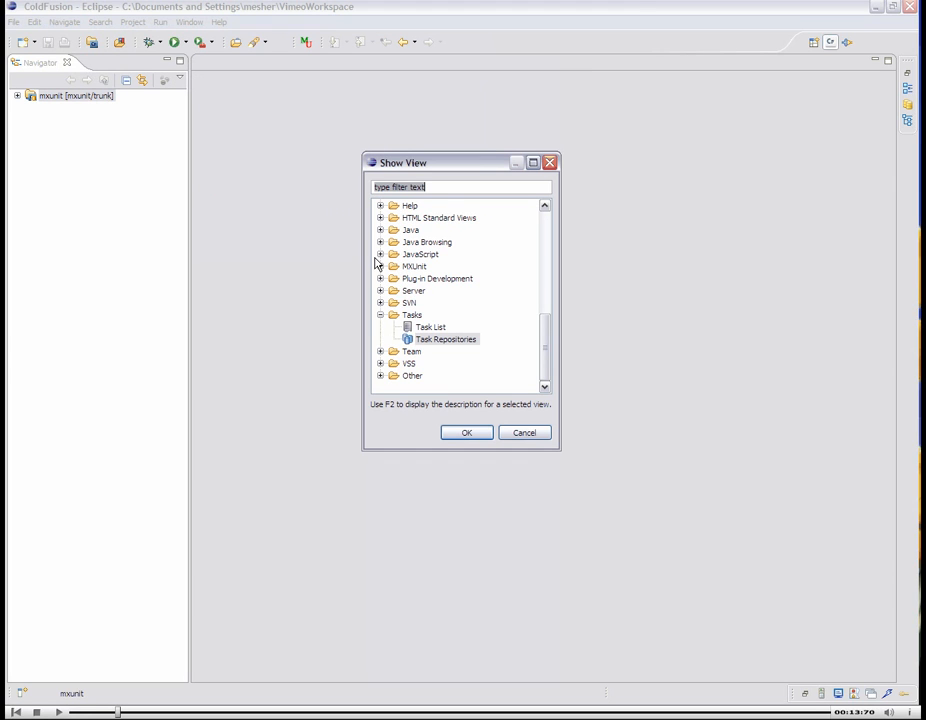
type("task")
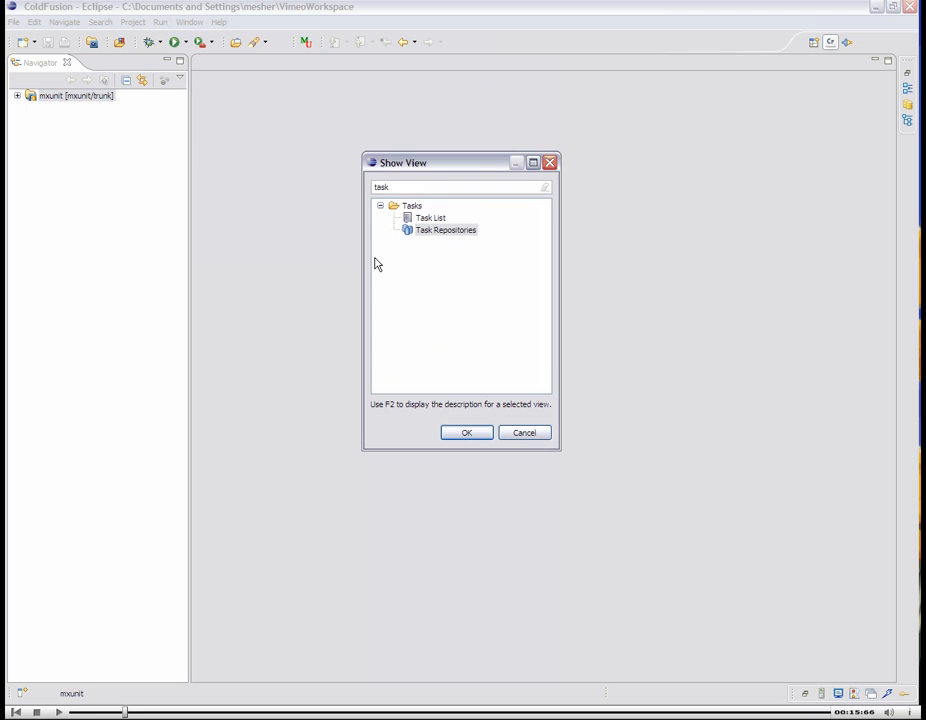
left_click(466, 432)
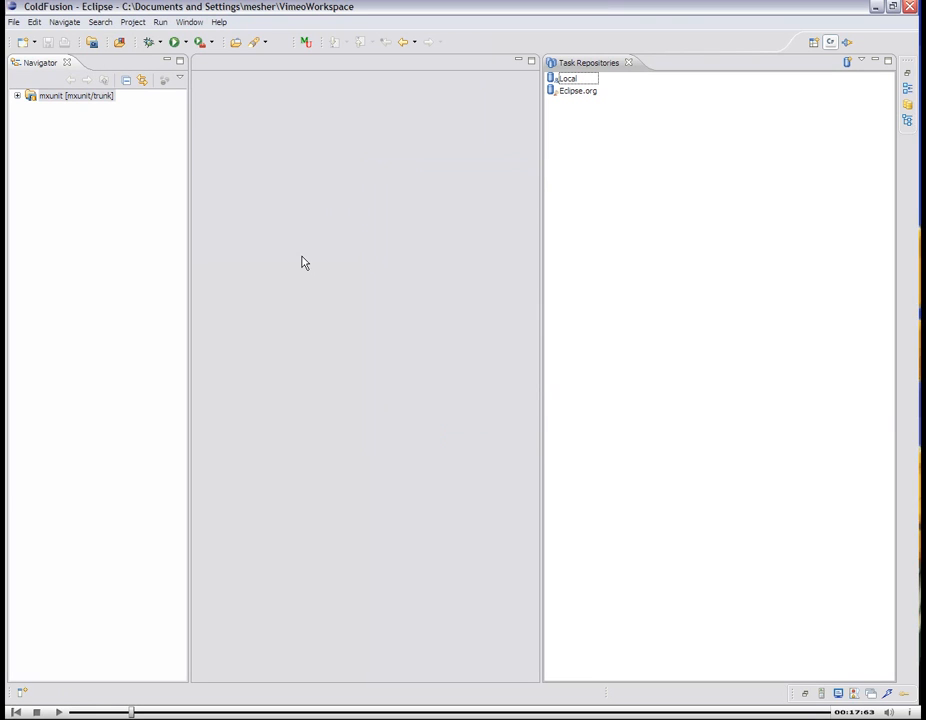
mouse_move(588, 119)
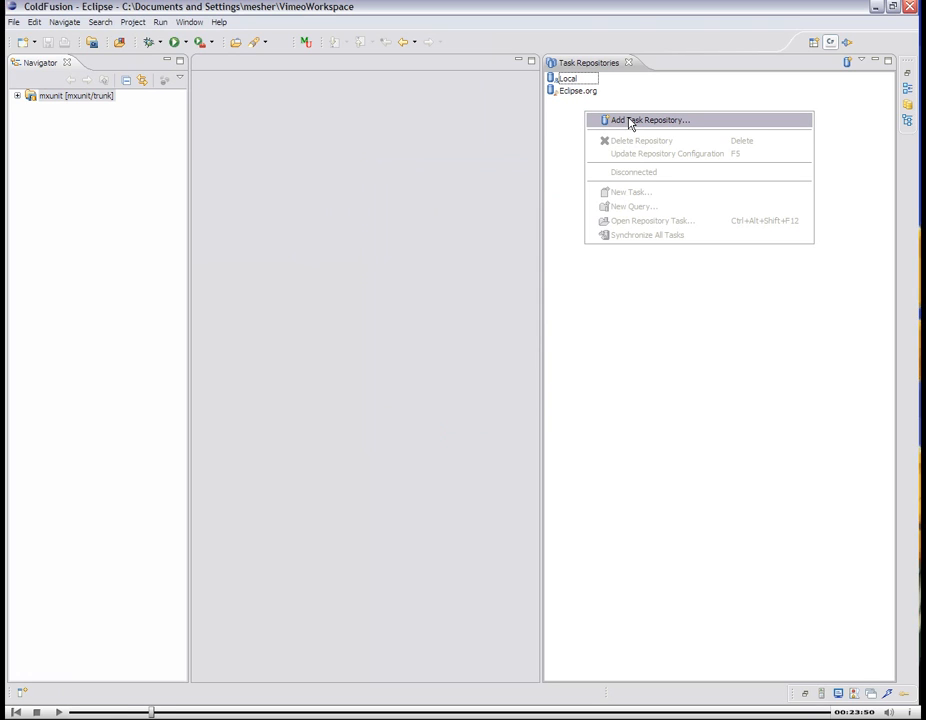
Start the Add Task Repository wizard and choose JIRA as the repository type
left_click(650, 120)
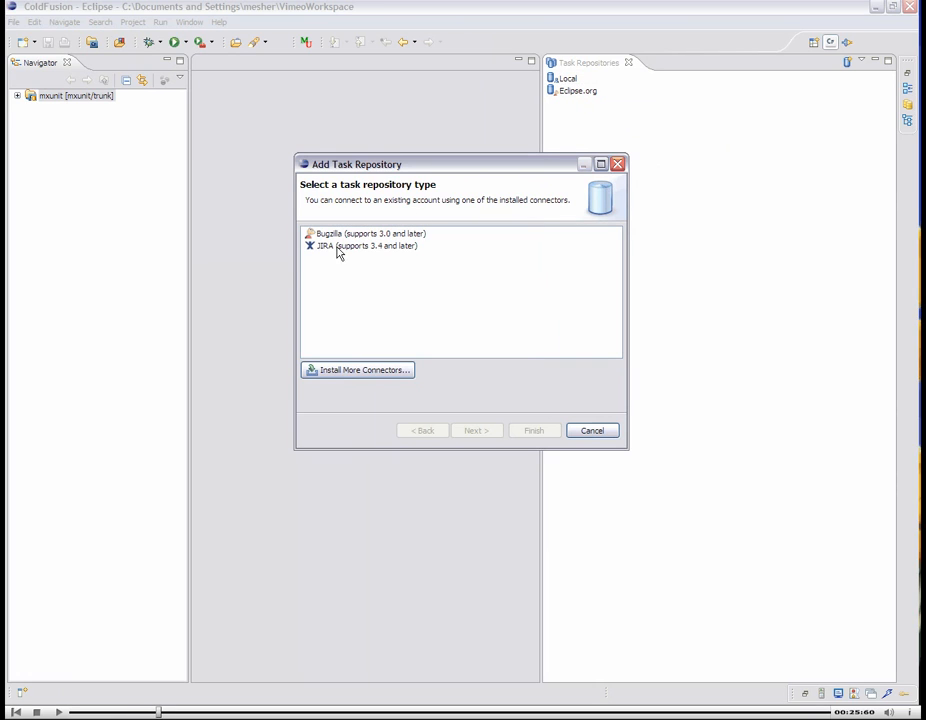
left_click(364, 246)
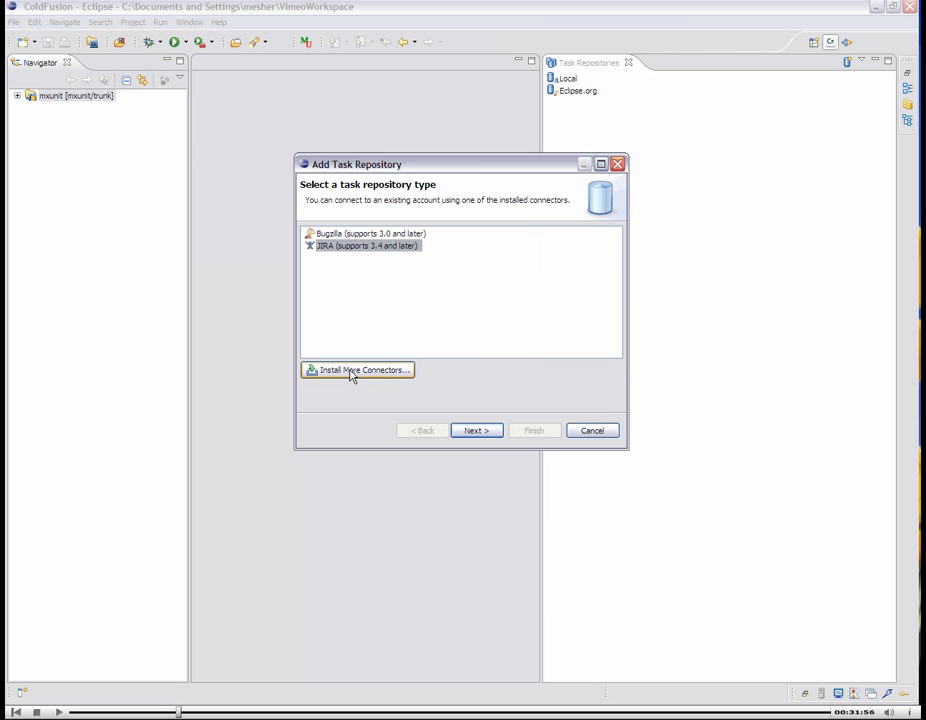
mouse_move(339, 357)
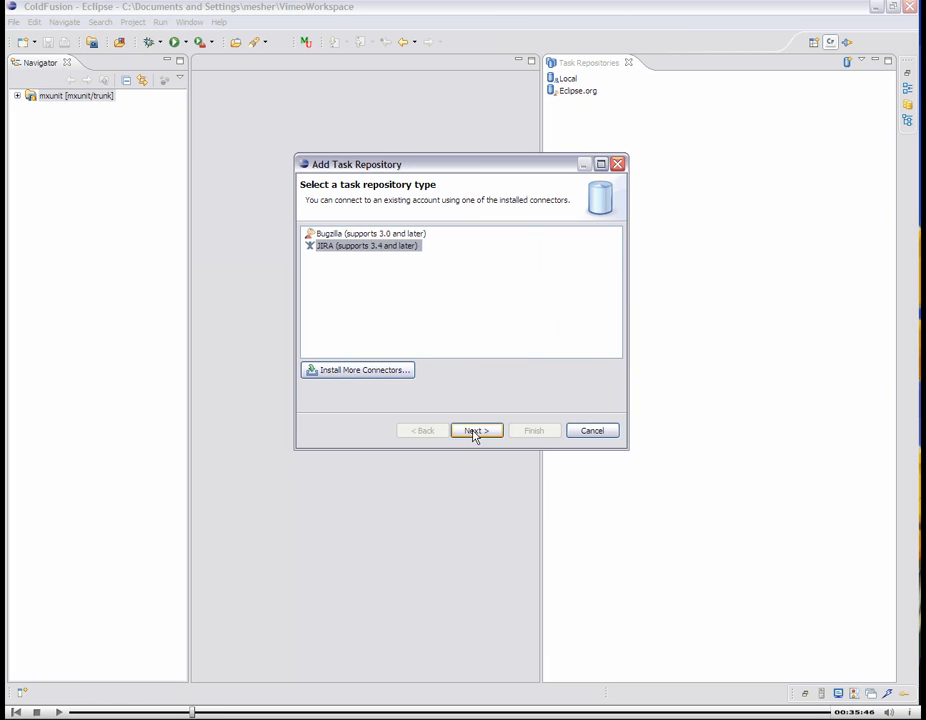
left_click(476, 430)
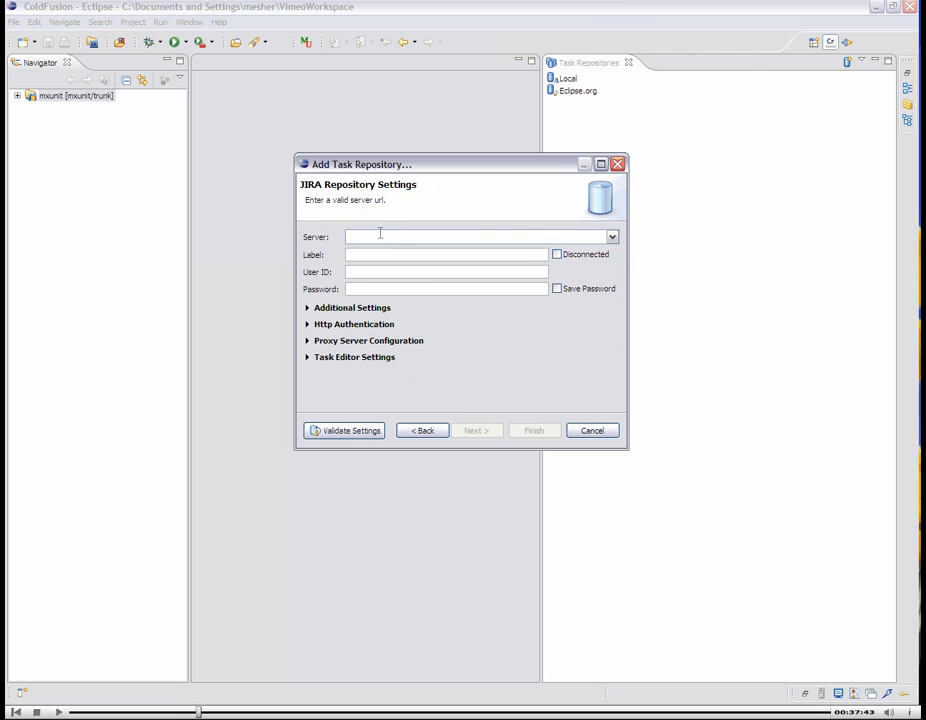
type("http://bit")
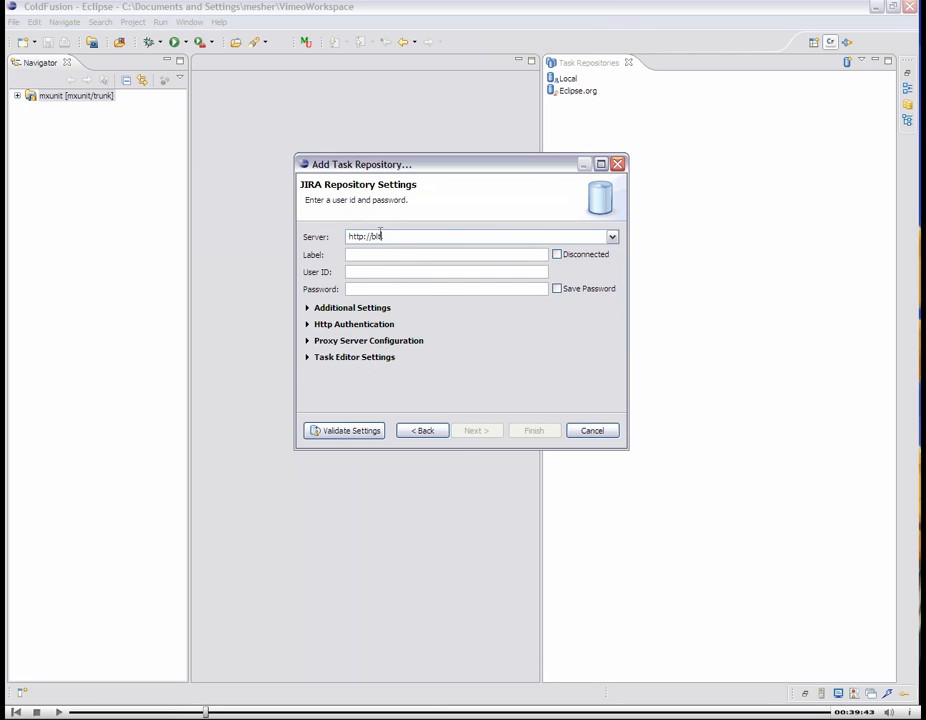
type("dwiki:8080/jira")
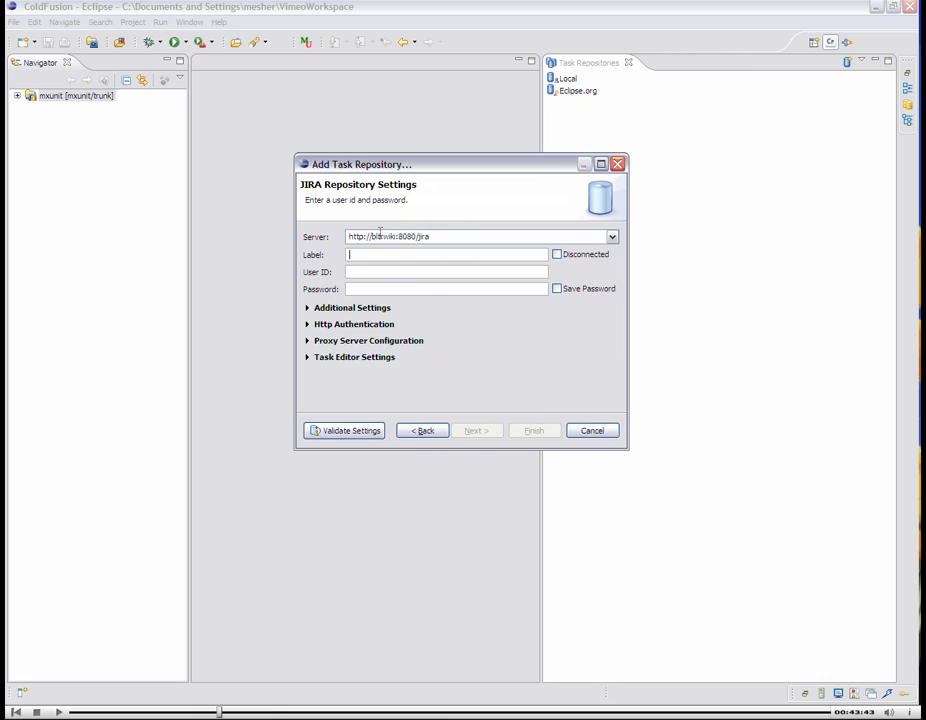
type("my jira")
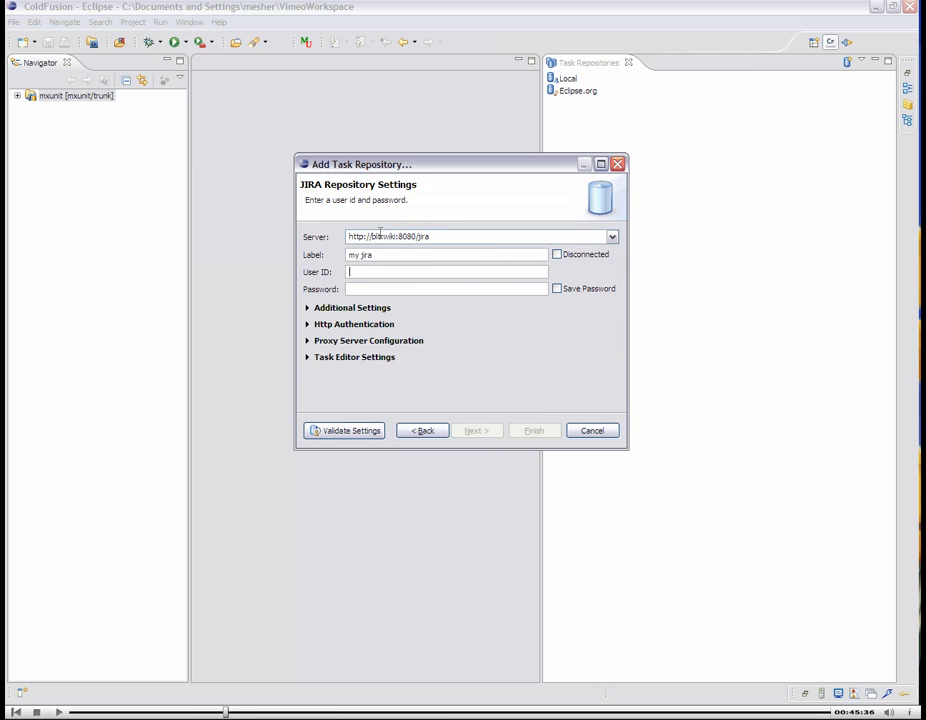
type("mesher")
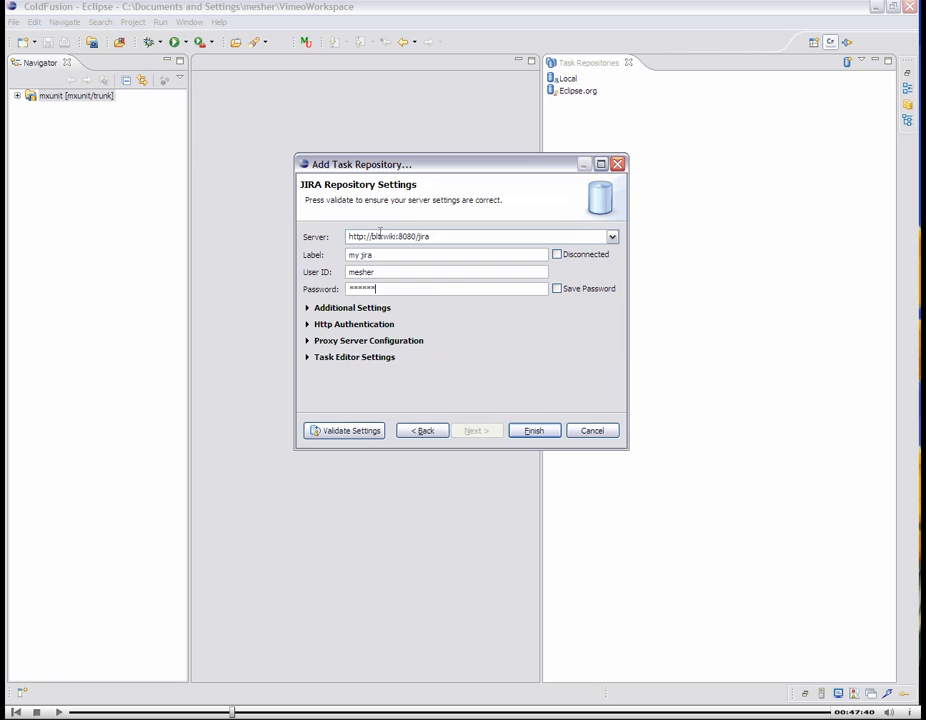
left_click(557, 288)
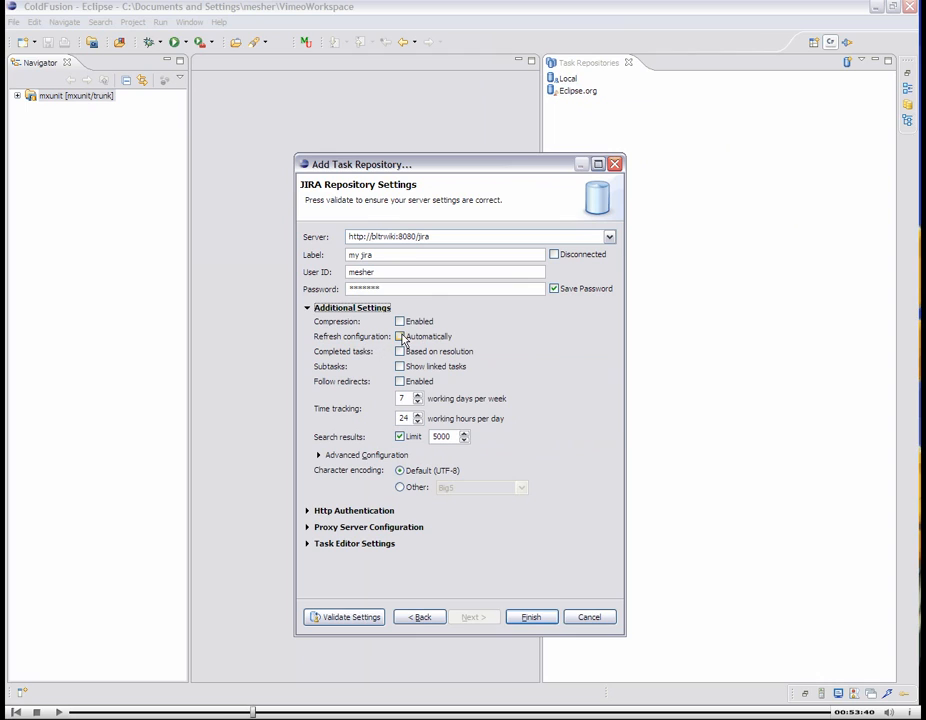
Enable automatic configuration refresh, set the limit to 100, validate, and finish
left_click(400, 336)
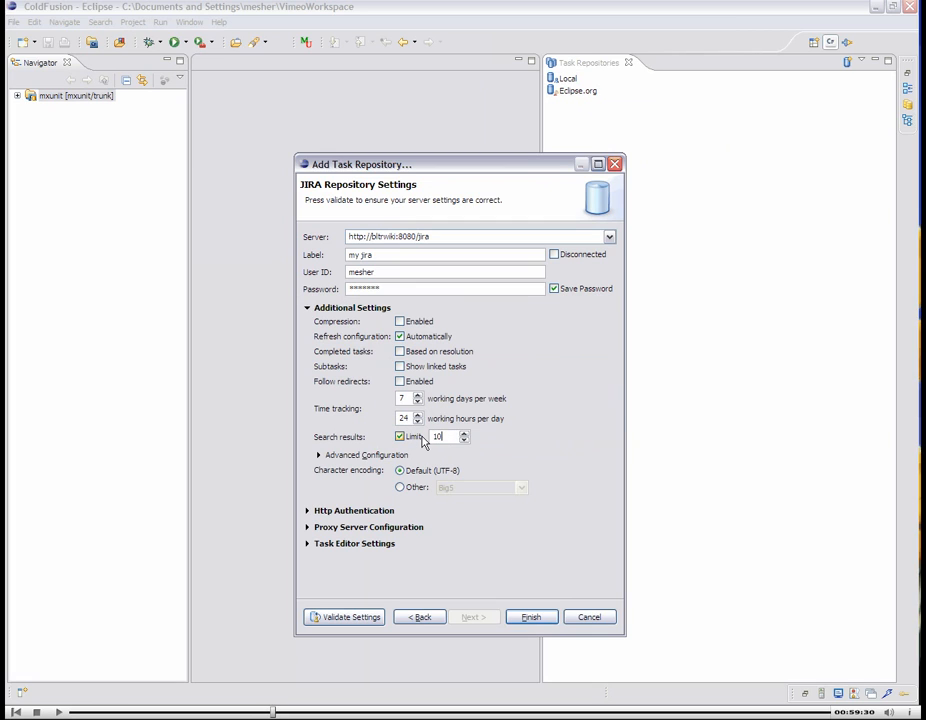
type("100")
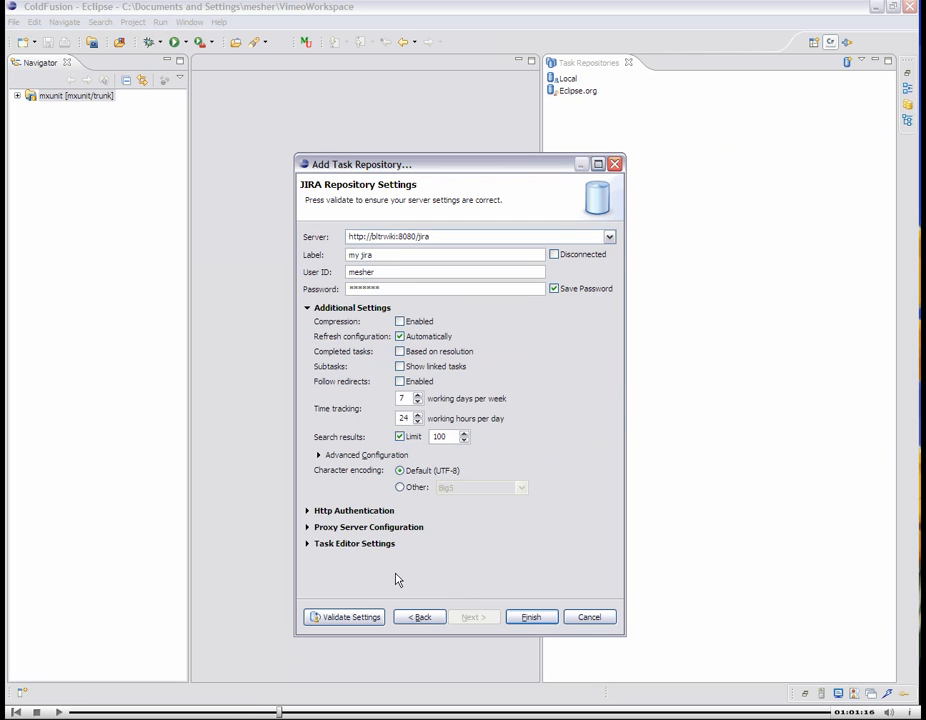
left_click(344, 616)
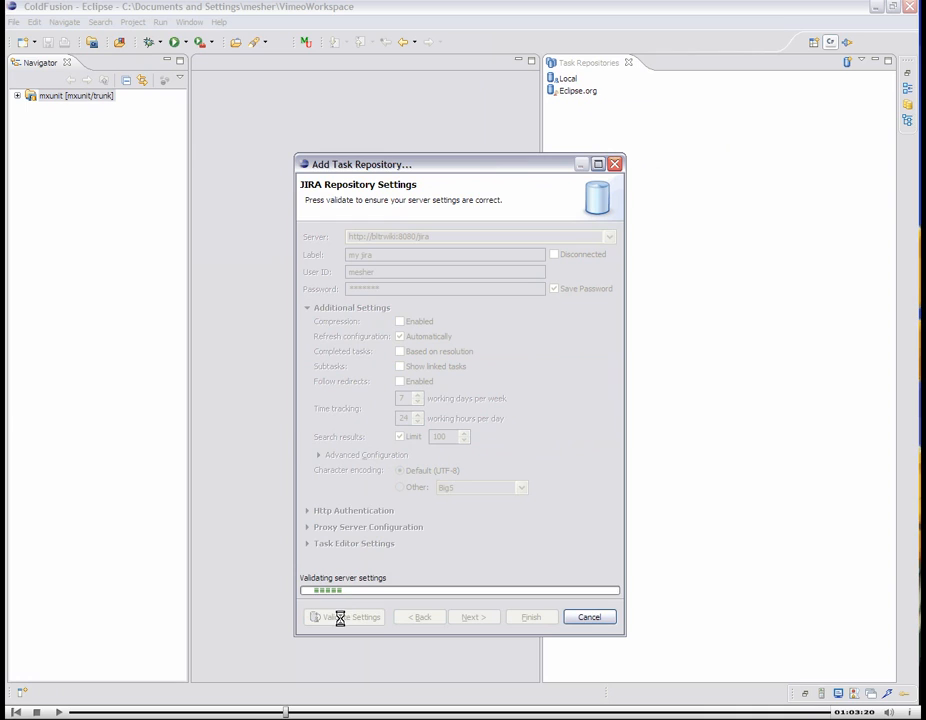
left_click(344, 617)
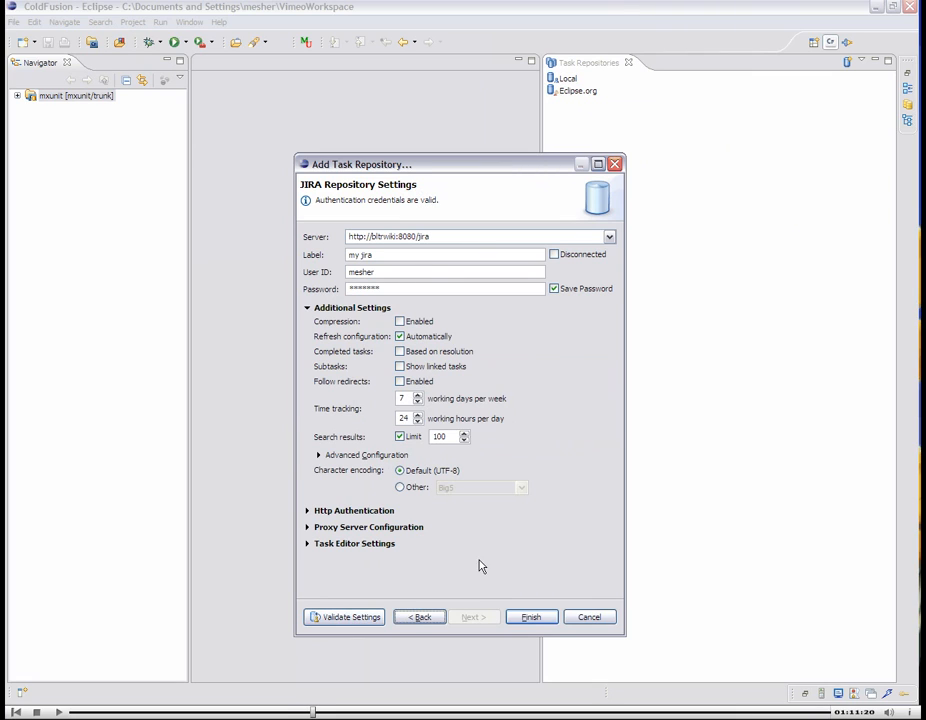
left_click(531, 616)
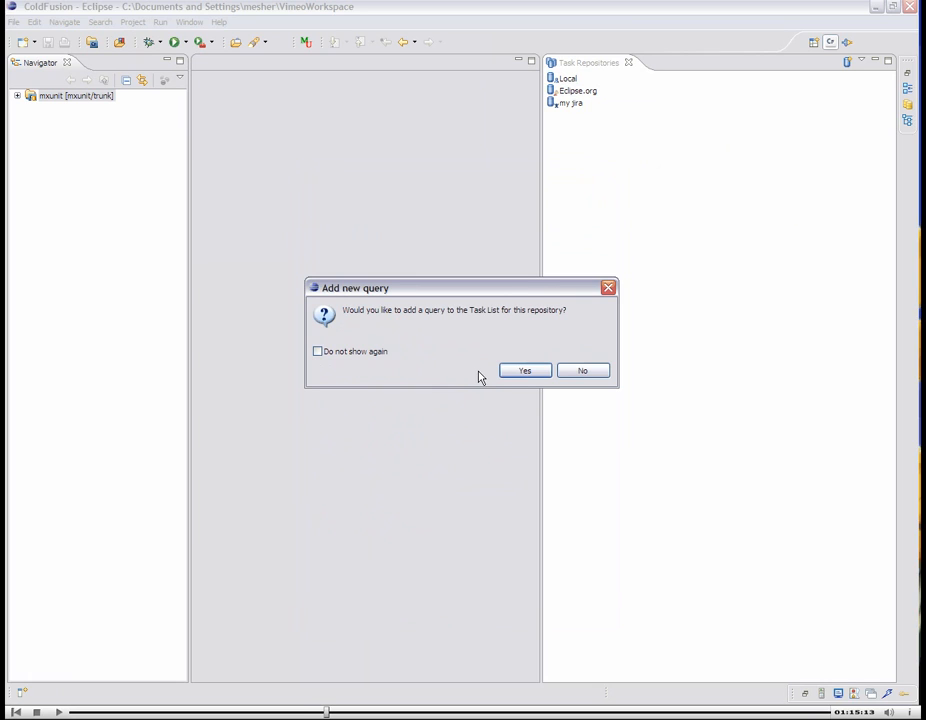
Create a my jira query from the saved 'Current User -- Open' filter
left_click(524, 370)
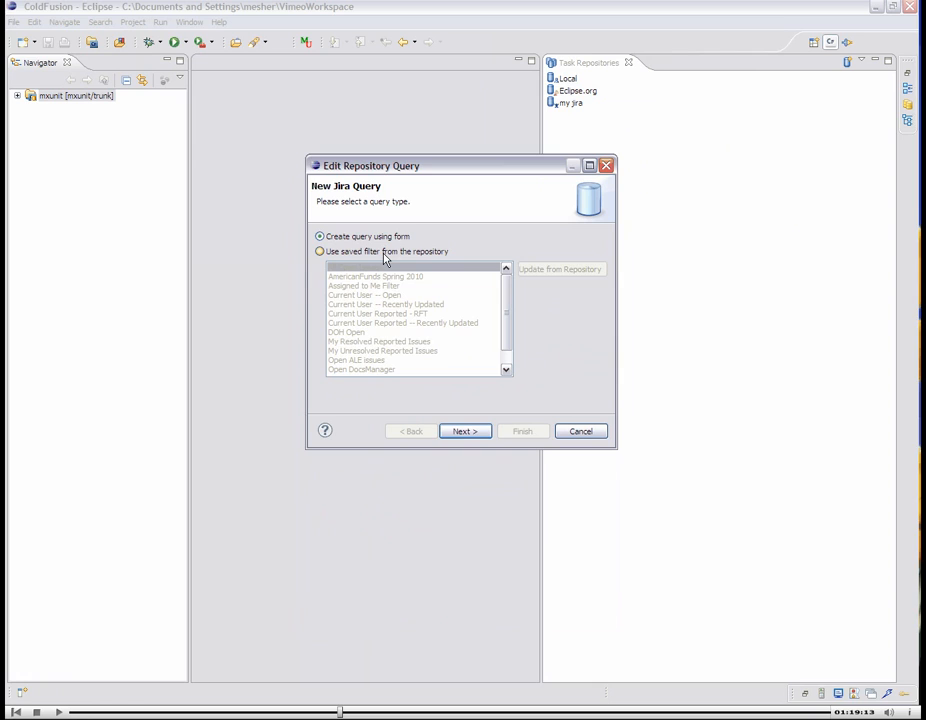
left_click(320, 251)
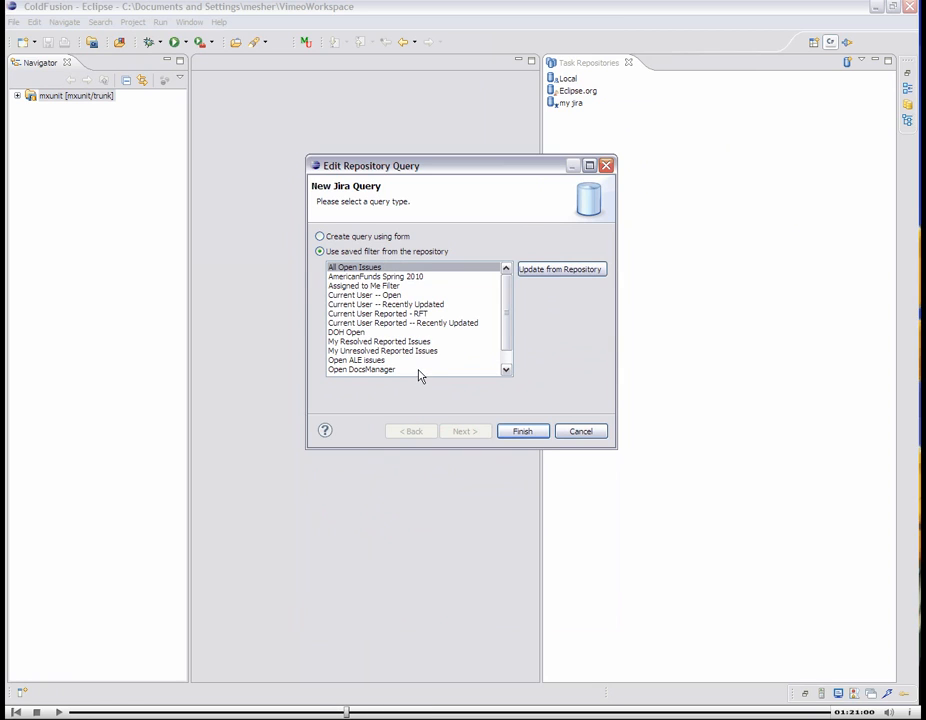
scroll("down", 3)
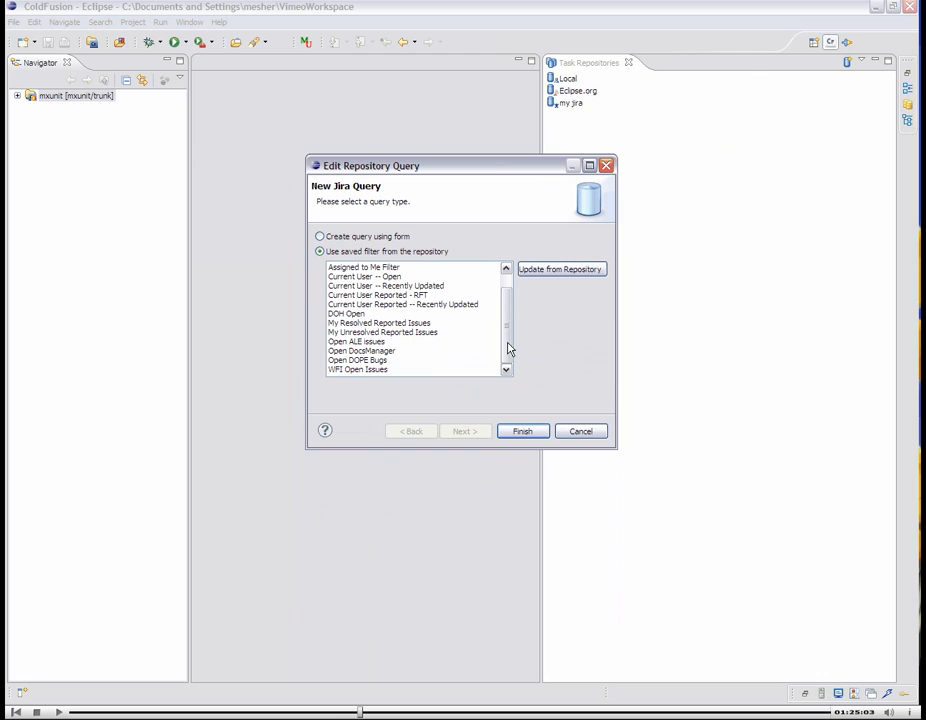
mouse_move(432, 337)
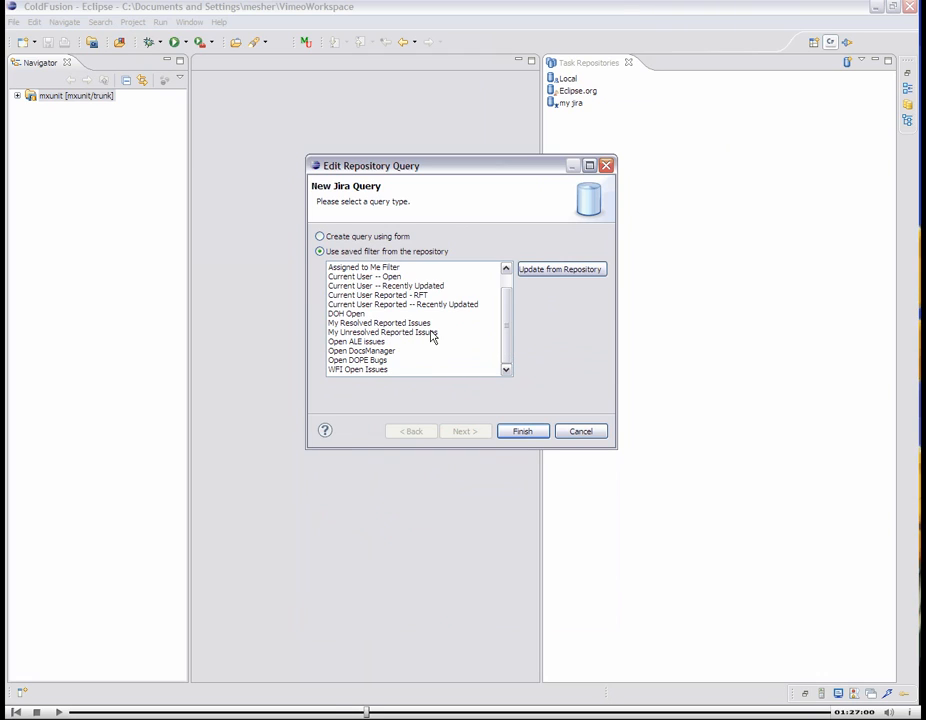
left_click(363, 267)
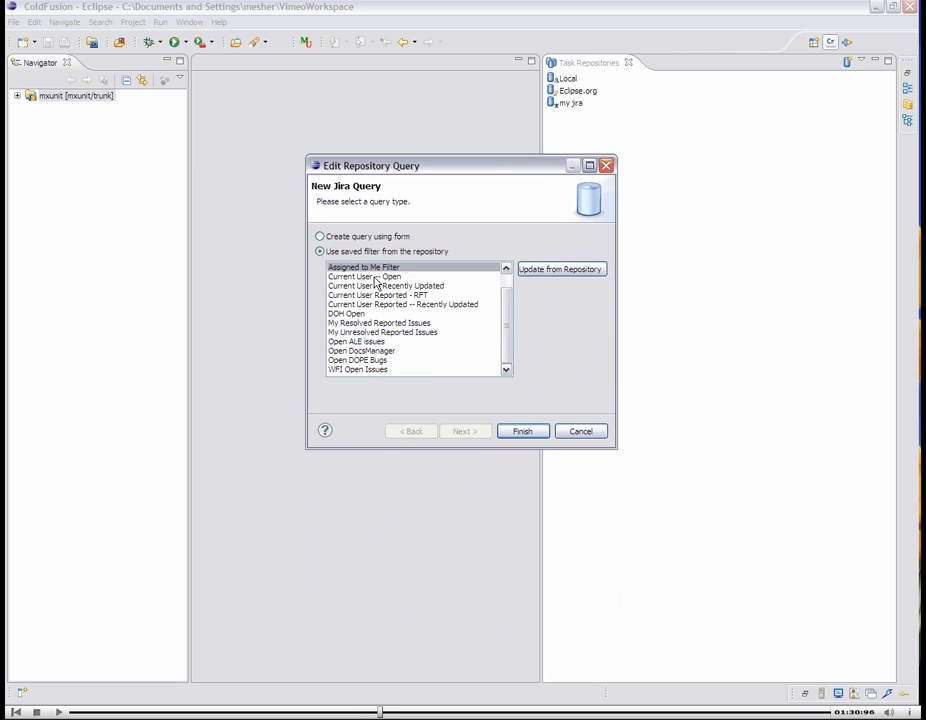
left_click(365, 276)
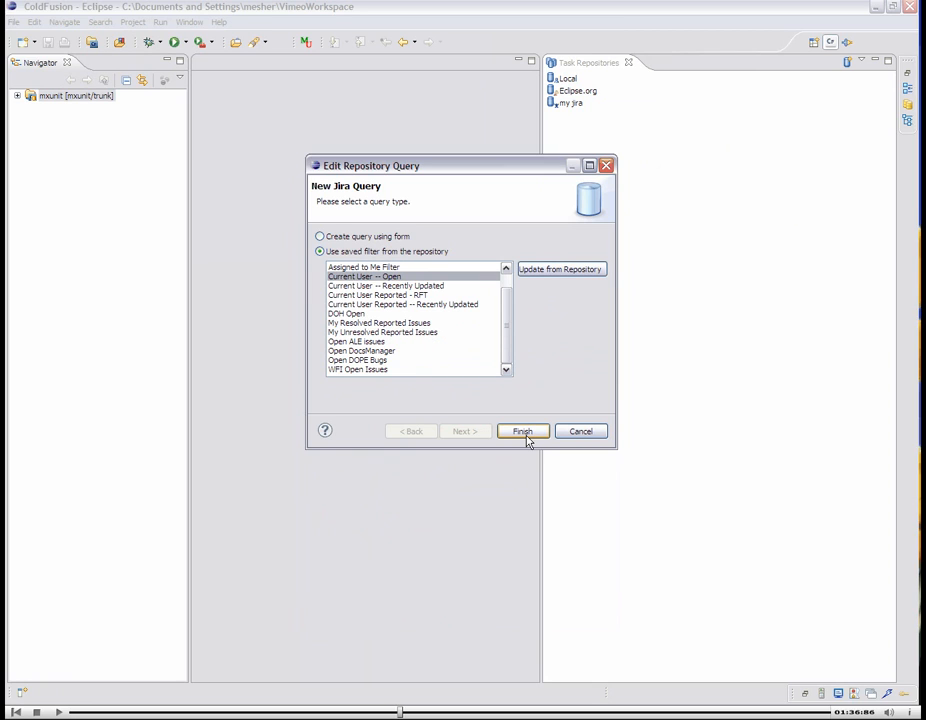
left_click(521, 431)
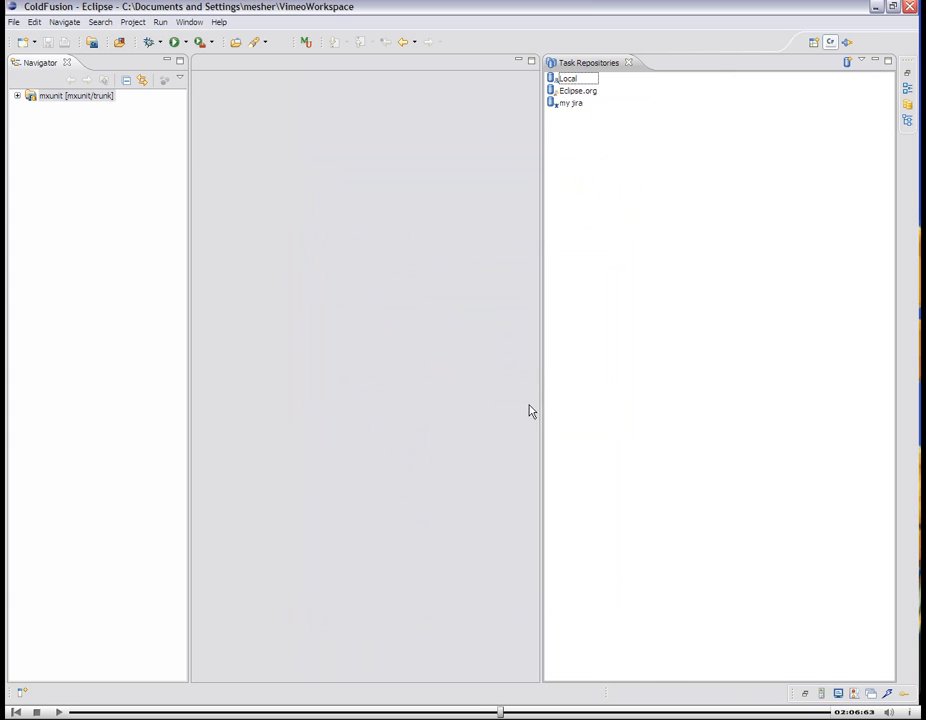
left_click(570, 102)
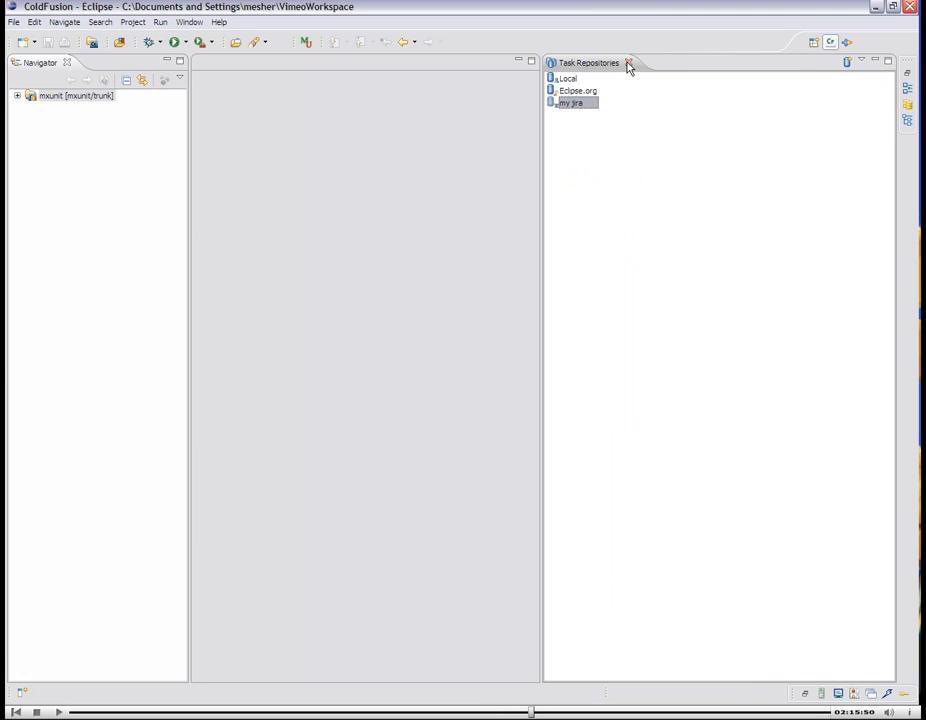
Close Task Repositories and open the Task List view via Show View filtered on 'task'
left_click(189, 22)
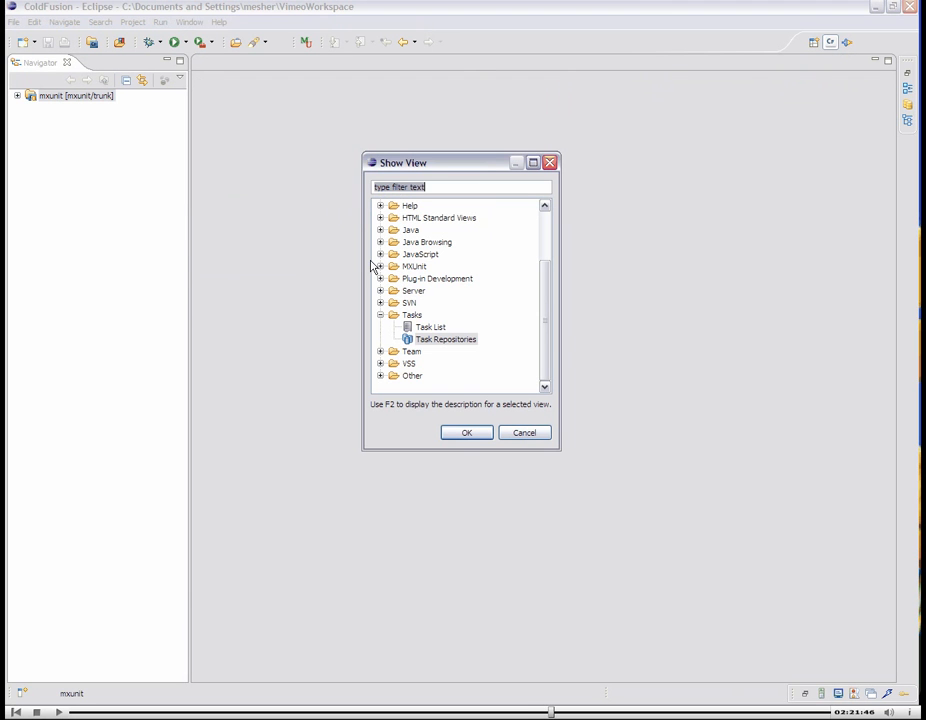
type("task")
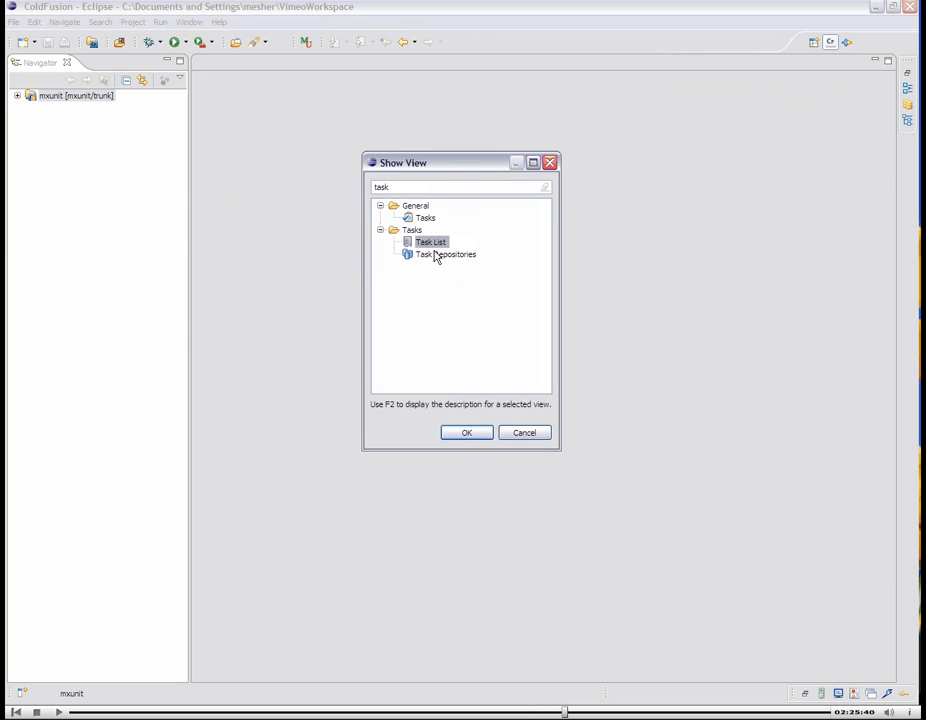
mouse_move(417, 240)
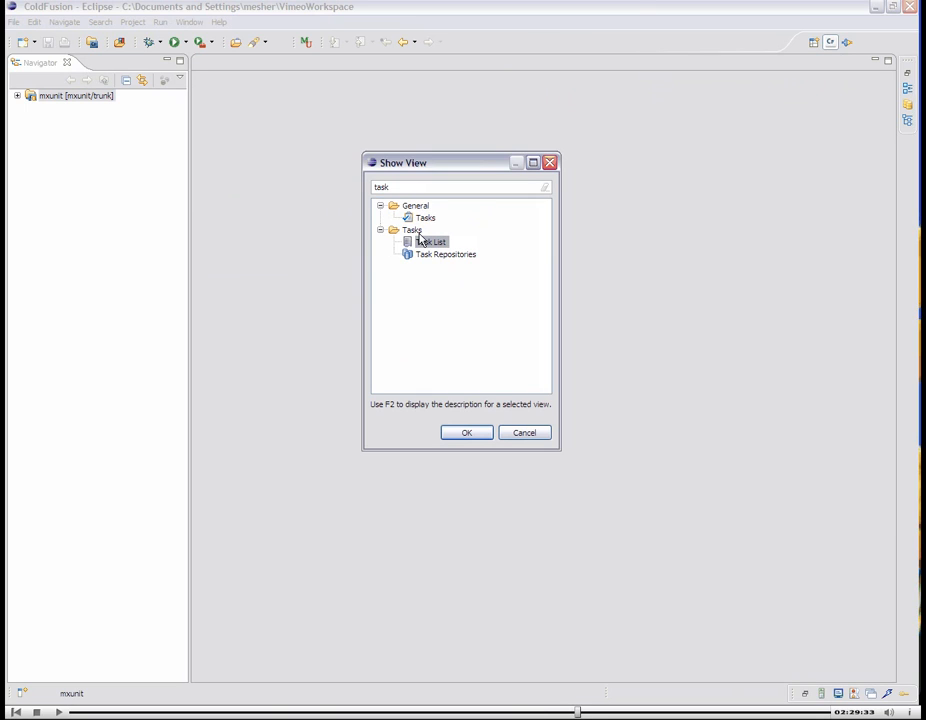
left_click(466, 432)
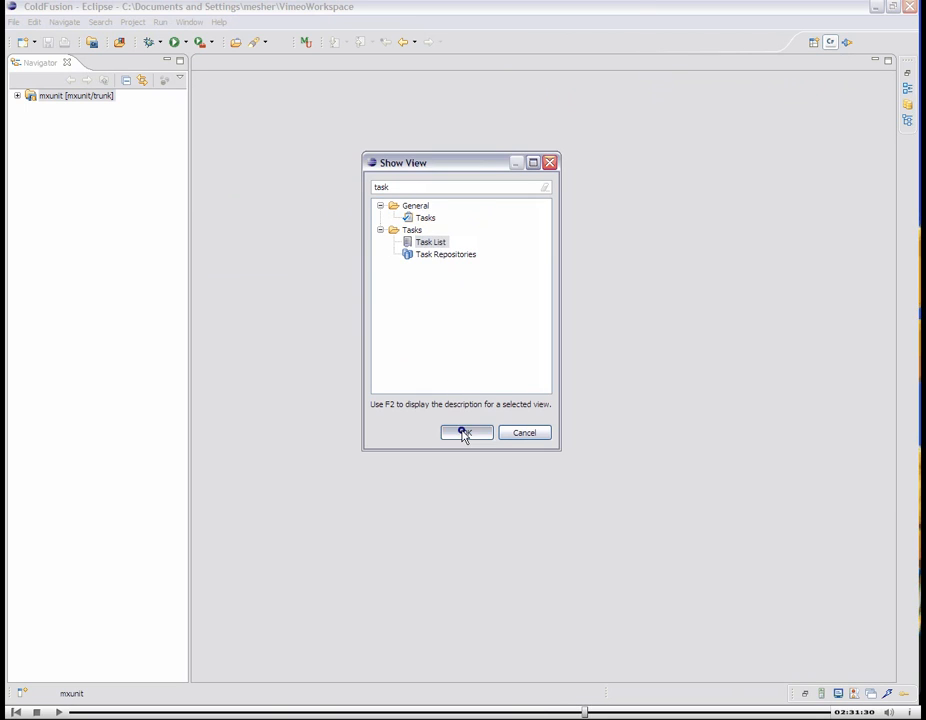
left_click(465, 432)
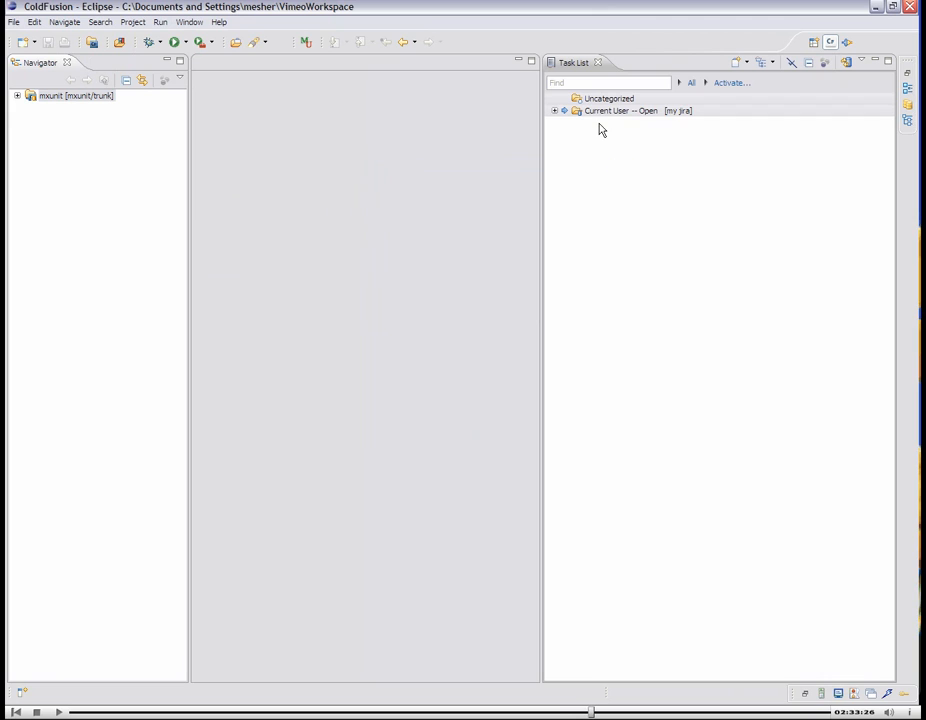
Expand the 'Current User -- Open [my jira]' query to list its JIRA issues
left_click(605, 110)
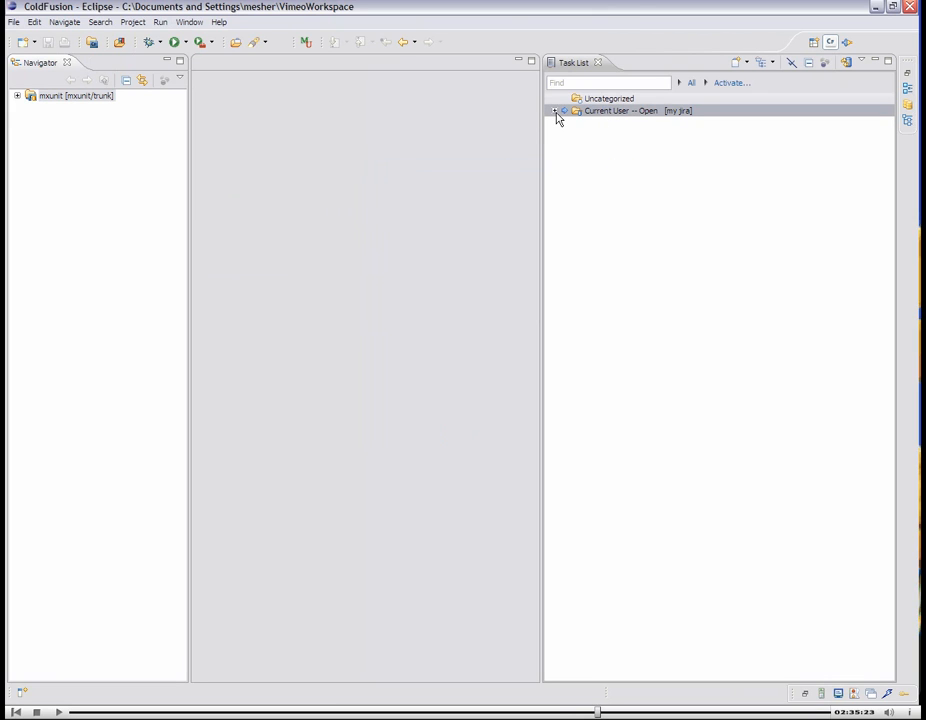
left_click(555, 110)
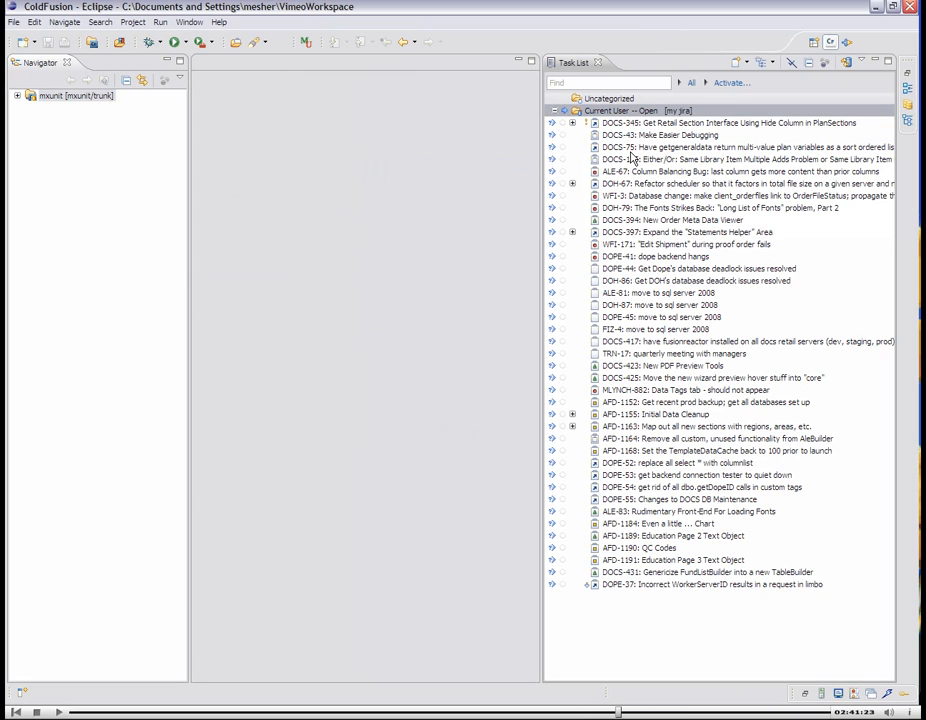
mouse_move(660, 135)
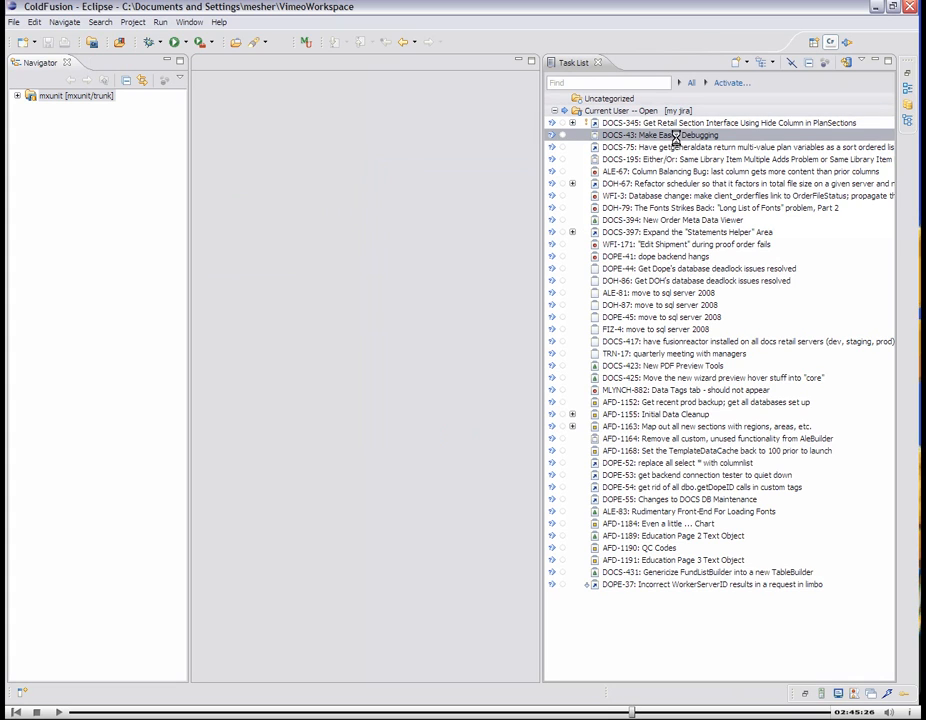
Open DOCS-43 'Make Easier Debugging', turn off Focus on Active Task, and expand mxunit
double_click(665, 134)
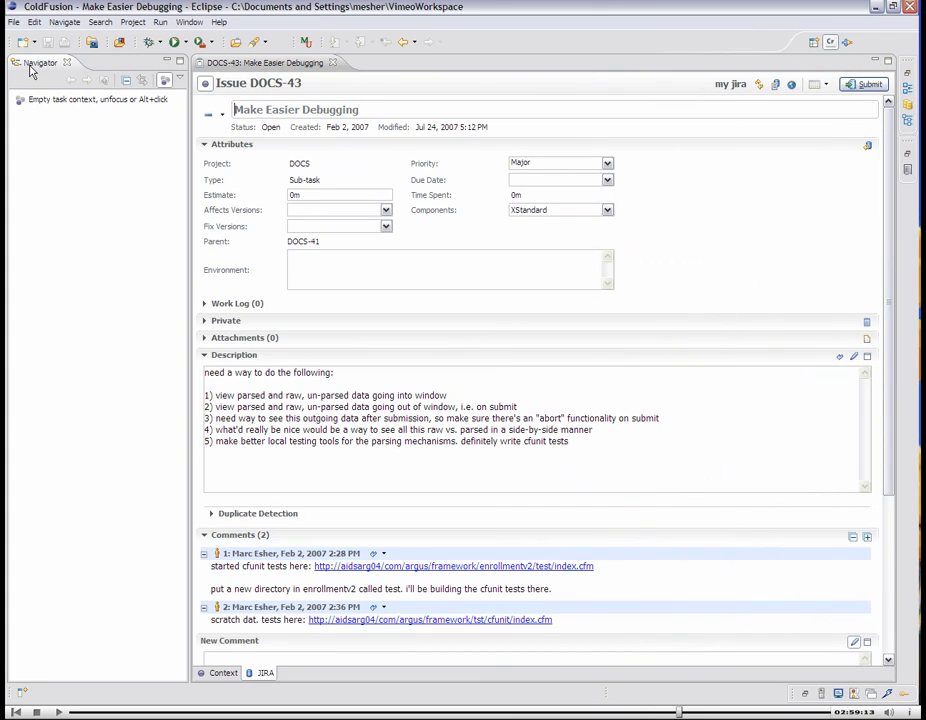
mouse_move(164, 80)
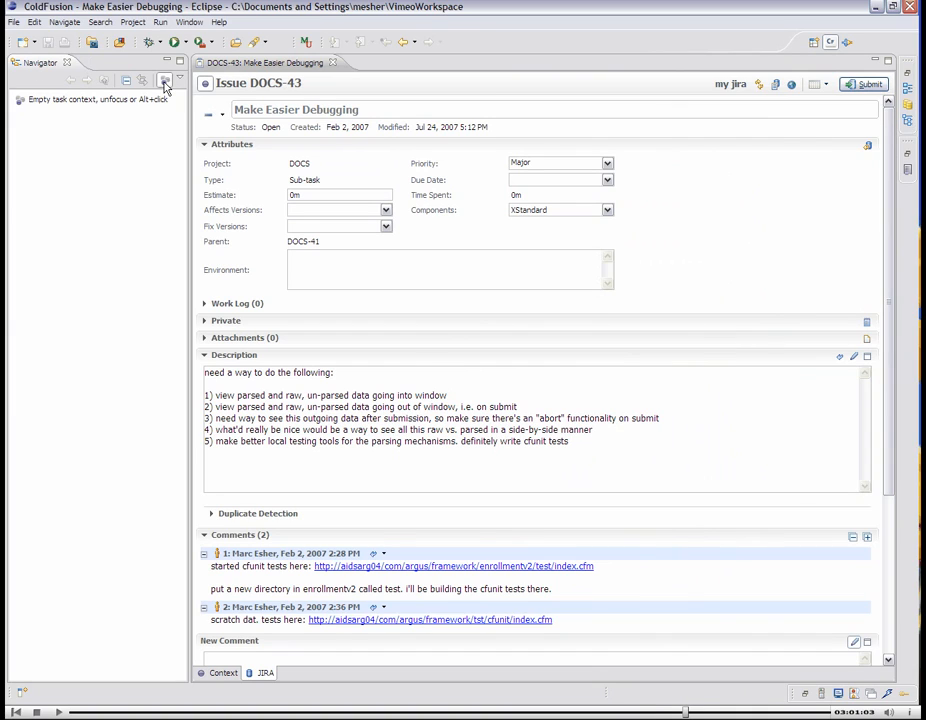
left_click(164, 80)
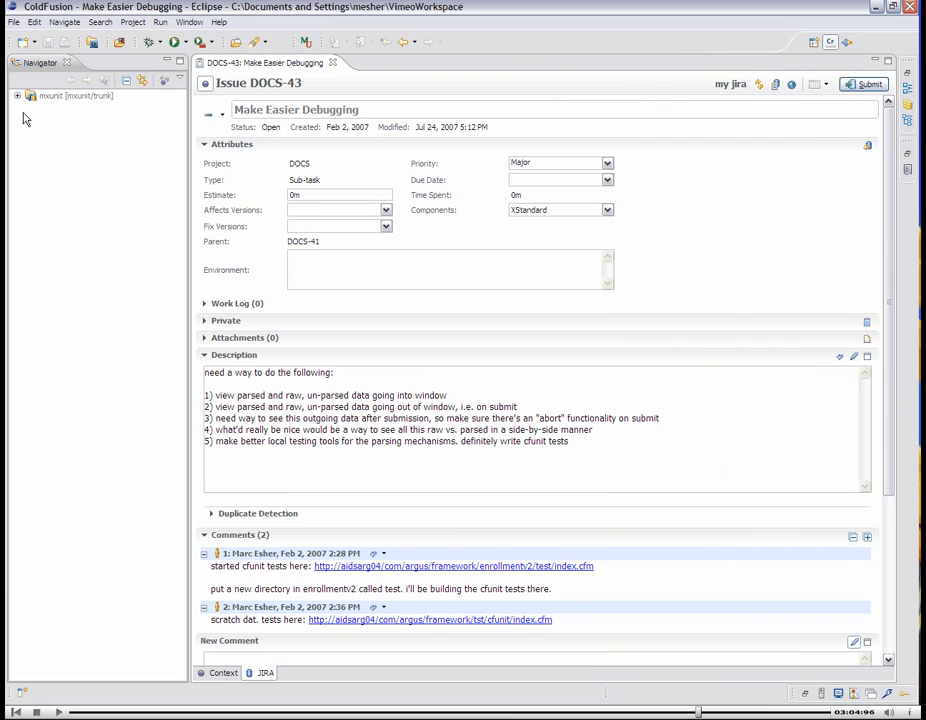
left_click(17, 95)
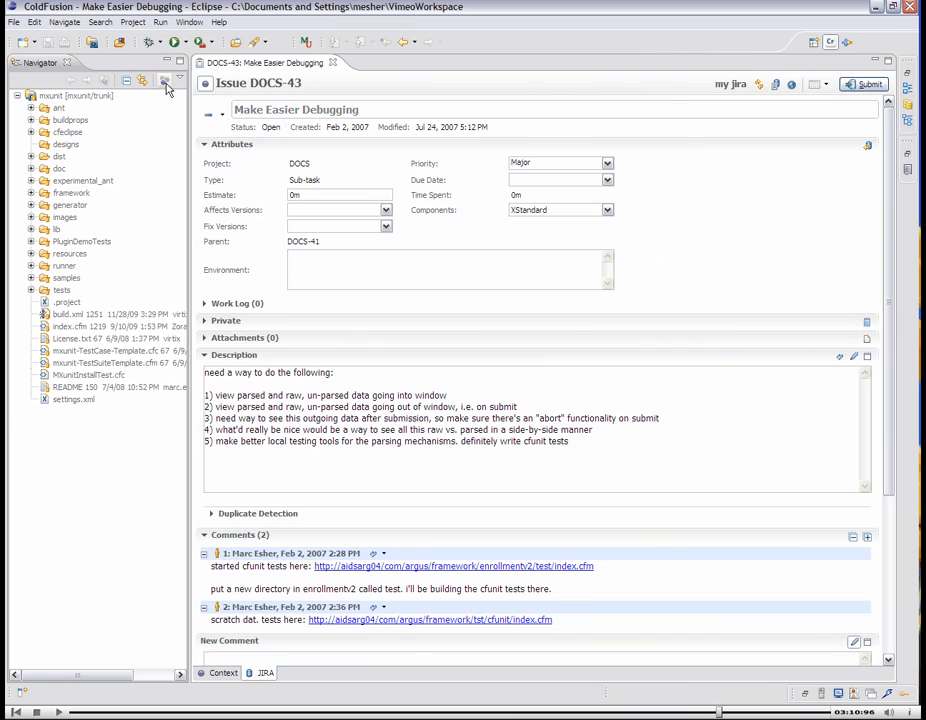
mouse_move(68, 320)
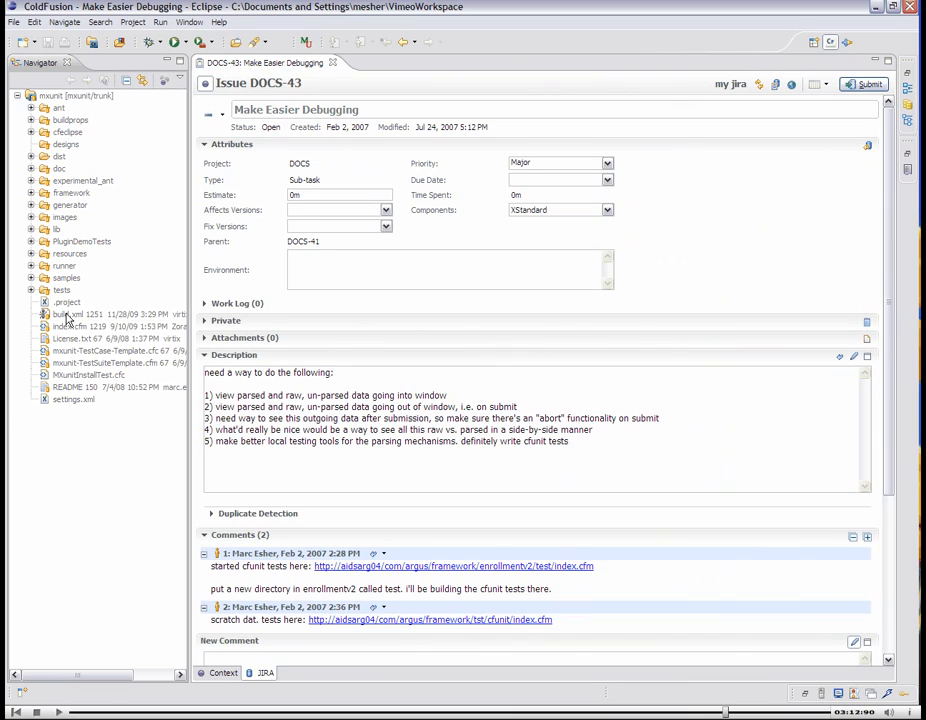
Open mxunit's build.xml from the Navigator
left_click(67, 314)
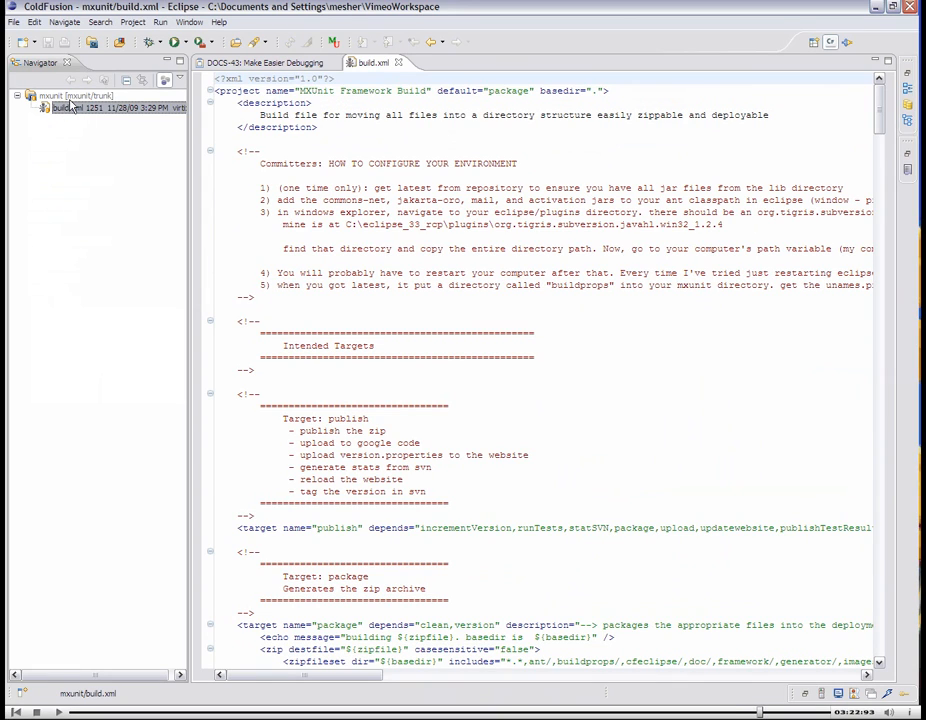
mouse_move(131, 102)
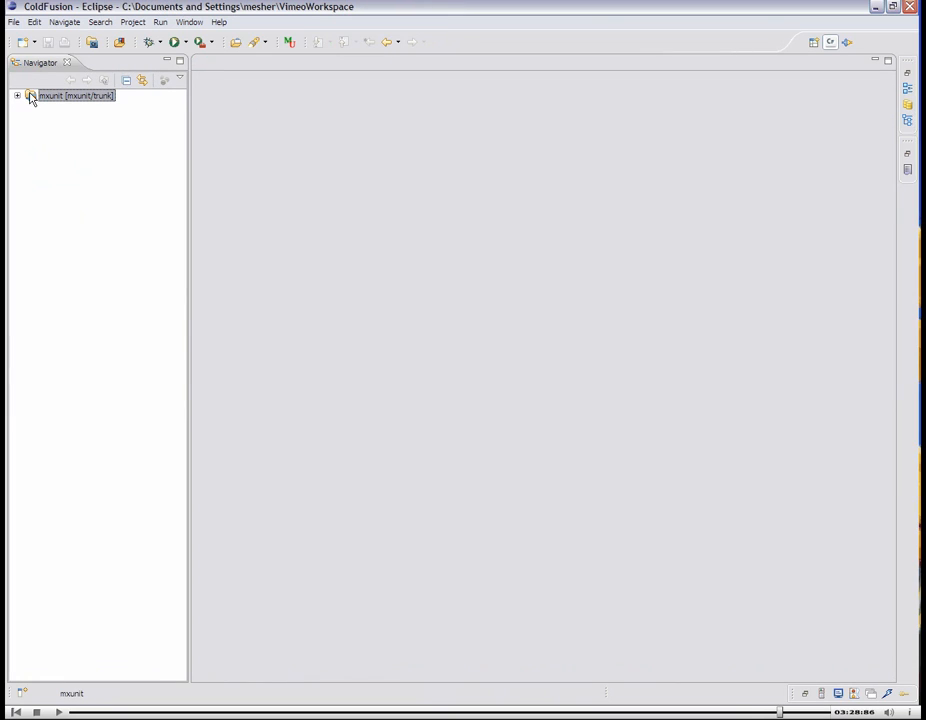
Expand mxunit, open DOCS-43 and activate it to restore build.xml
left_click(18, 96)
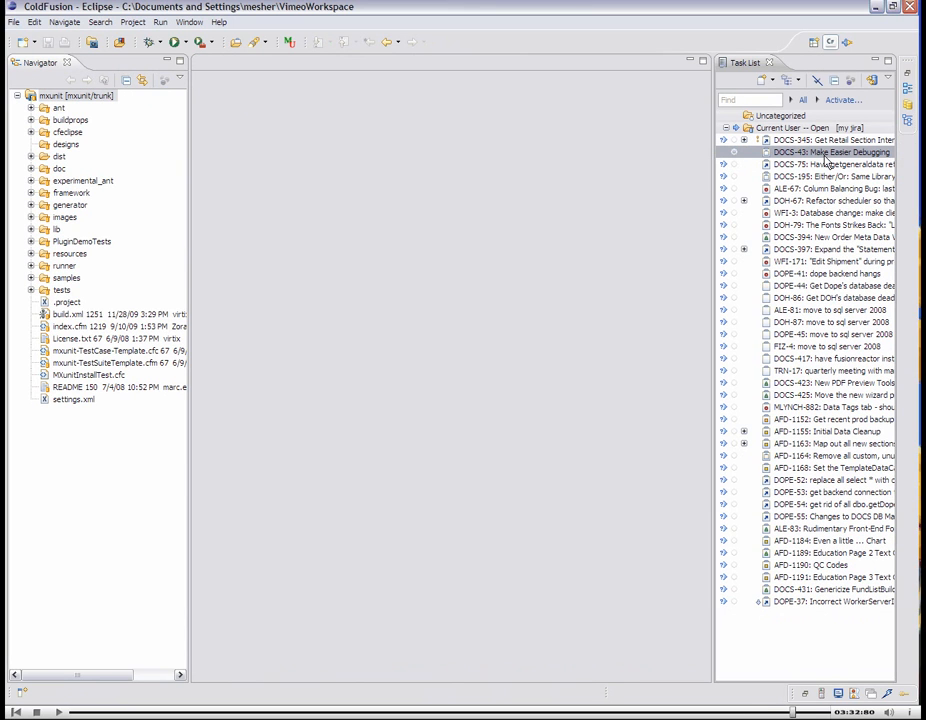
double_click(832, 152)
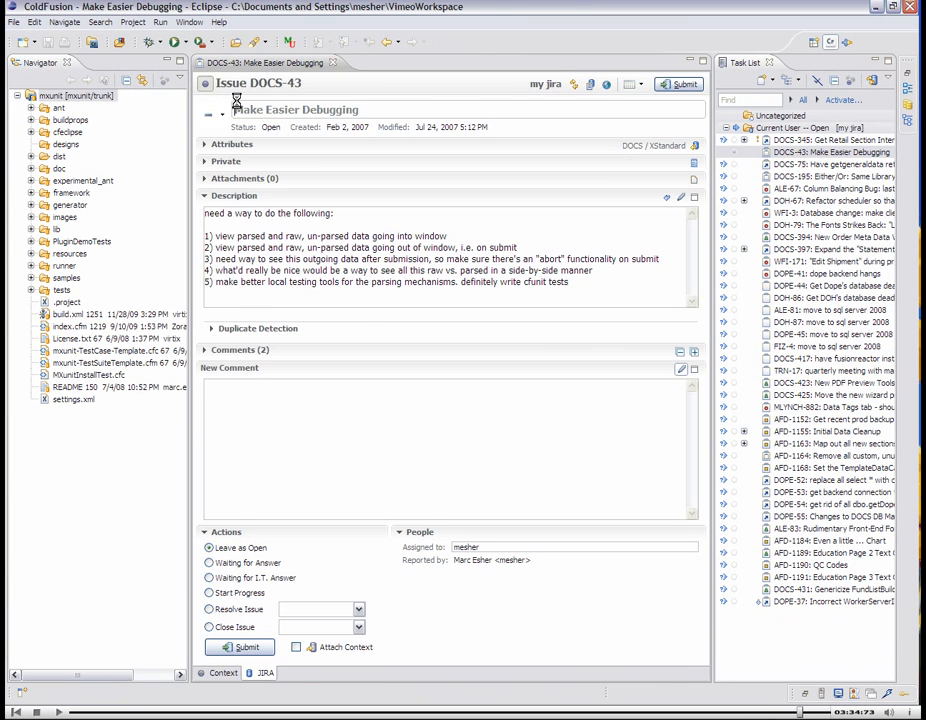
double_click(67, 107)
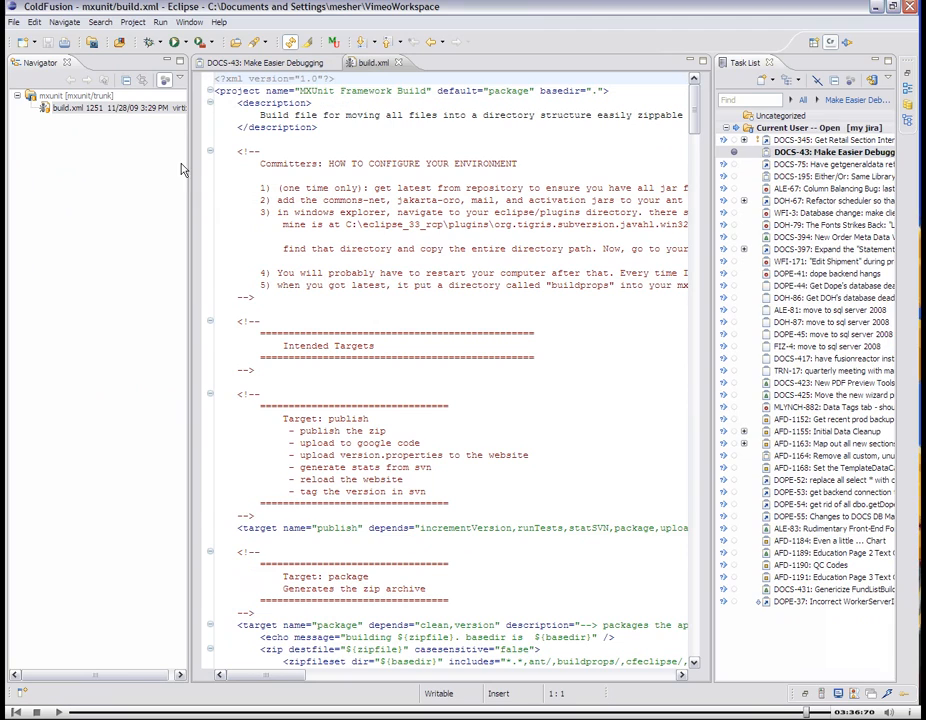